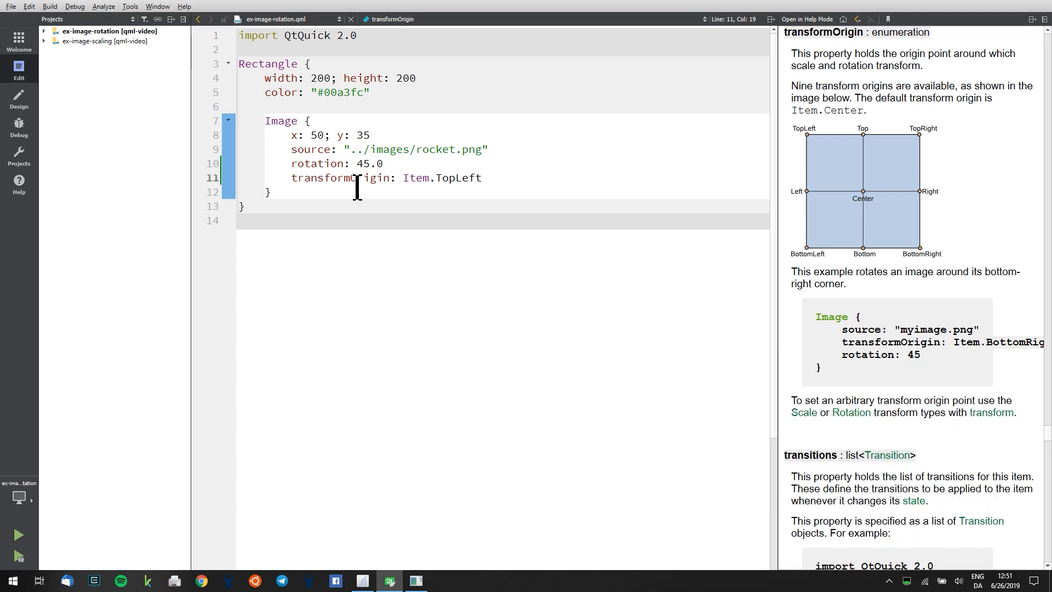
mouse_move(846, 159)
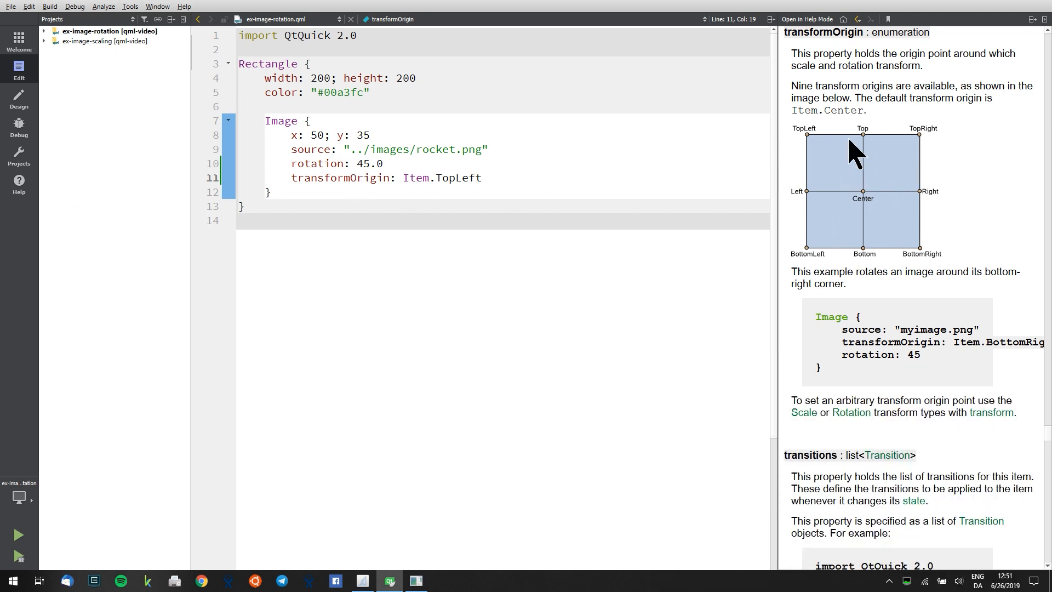
mouse_move(805, 151)
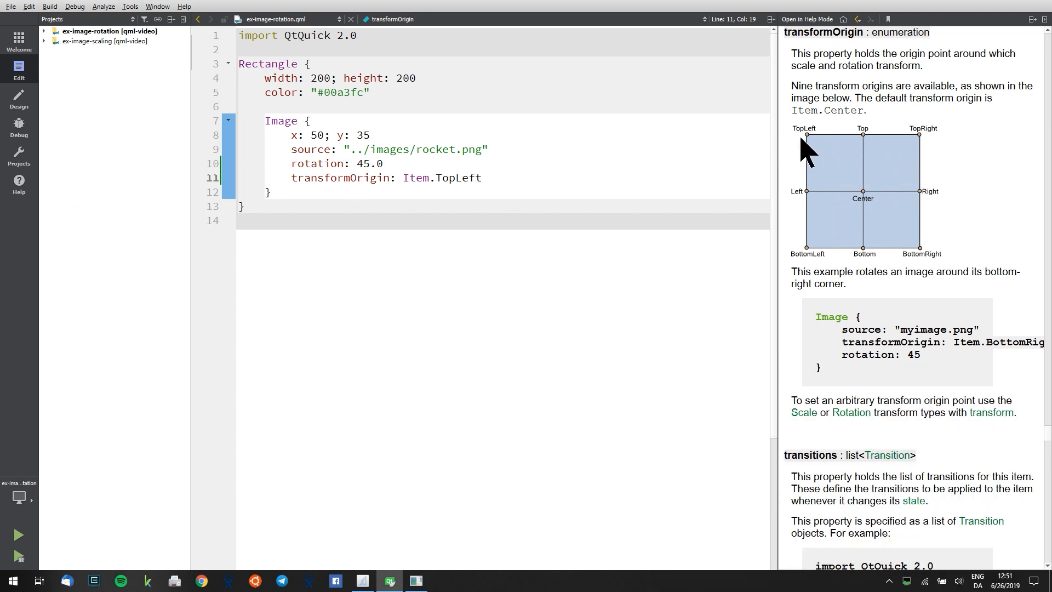
mouse_move(846, 297)
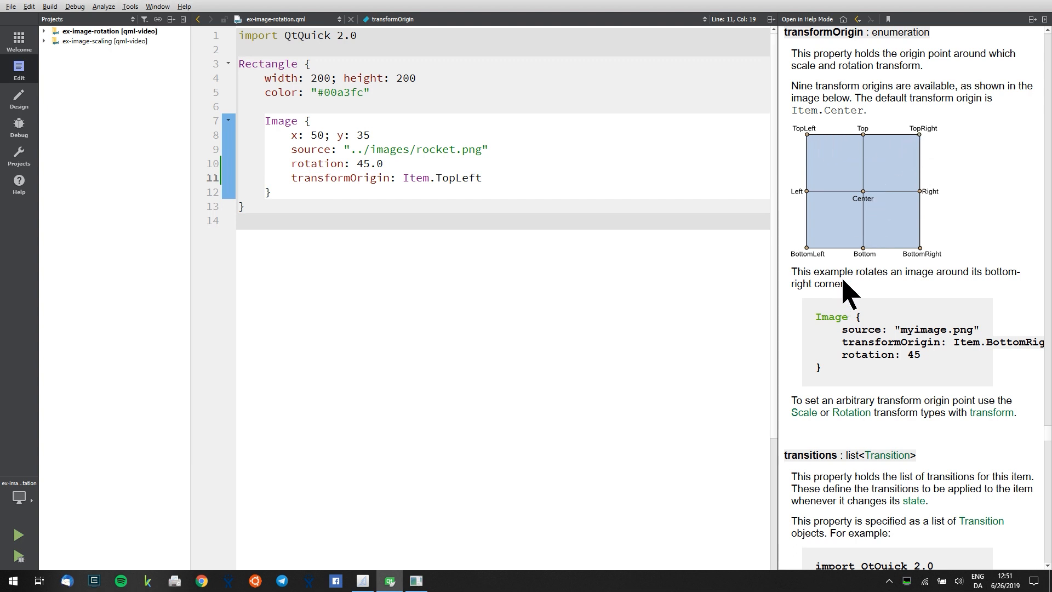
mouse_move(935, 278)
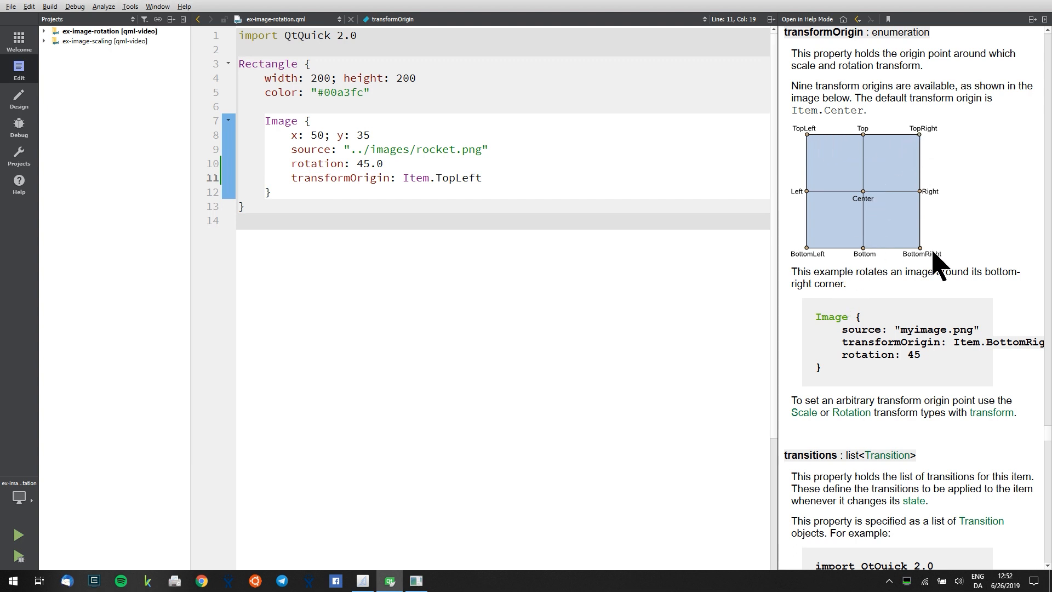